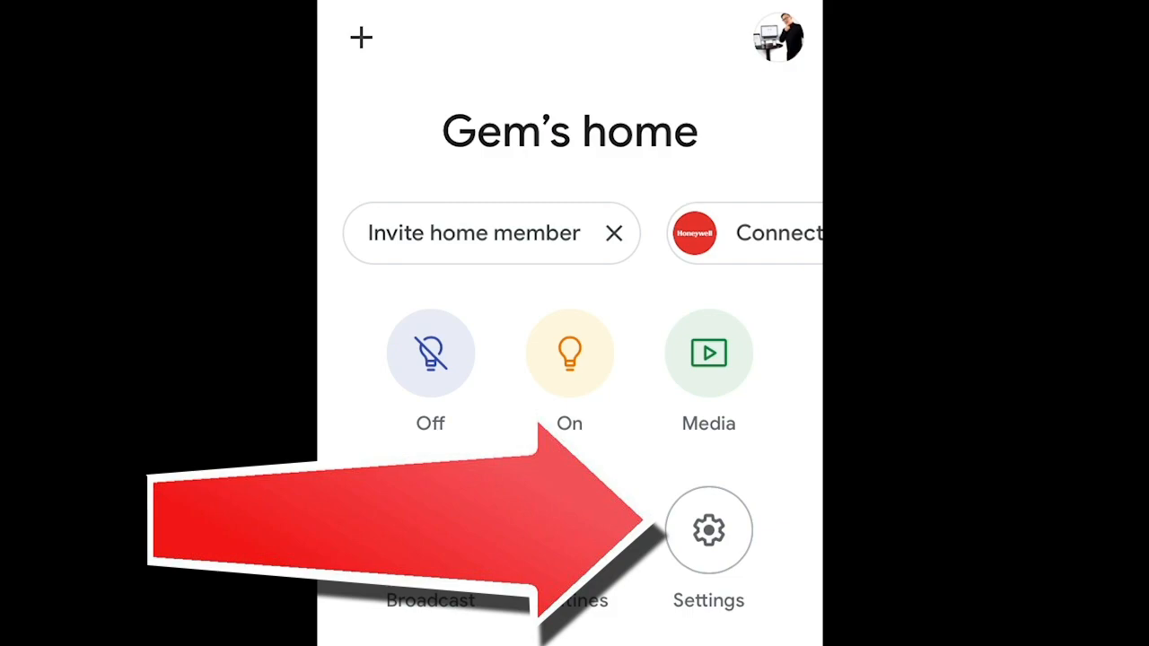
# Step: Start setting up a new device from the home's settings
pyautogui.click(708, 529)
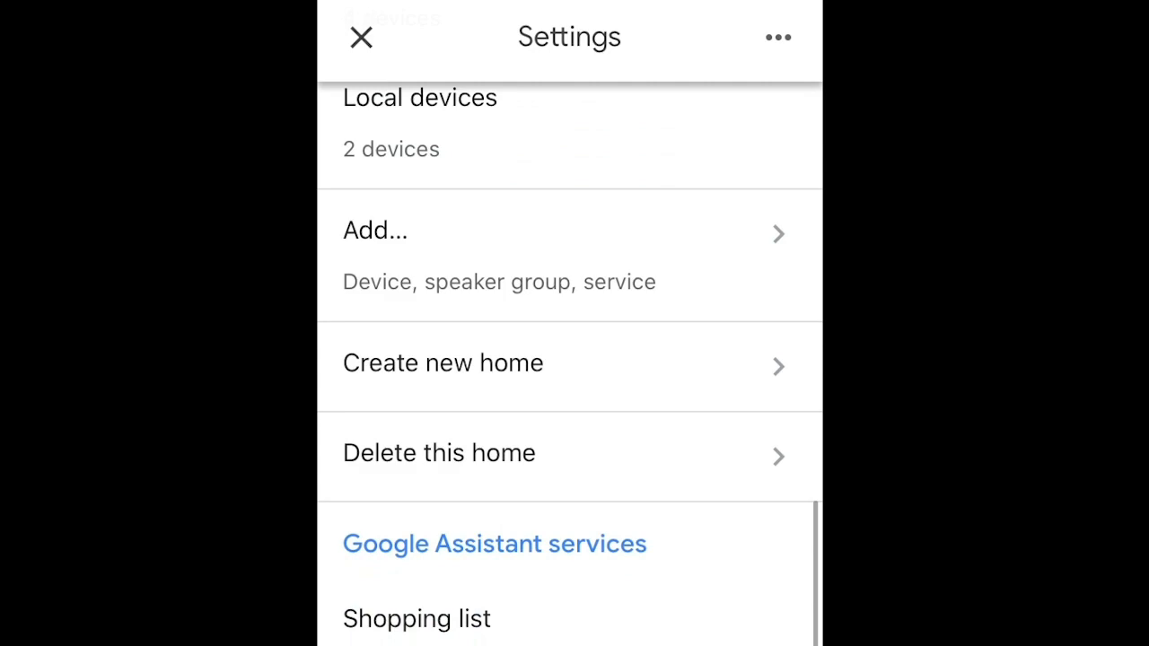
pyautogui.scroll(3)
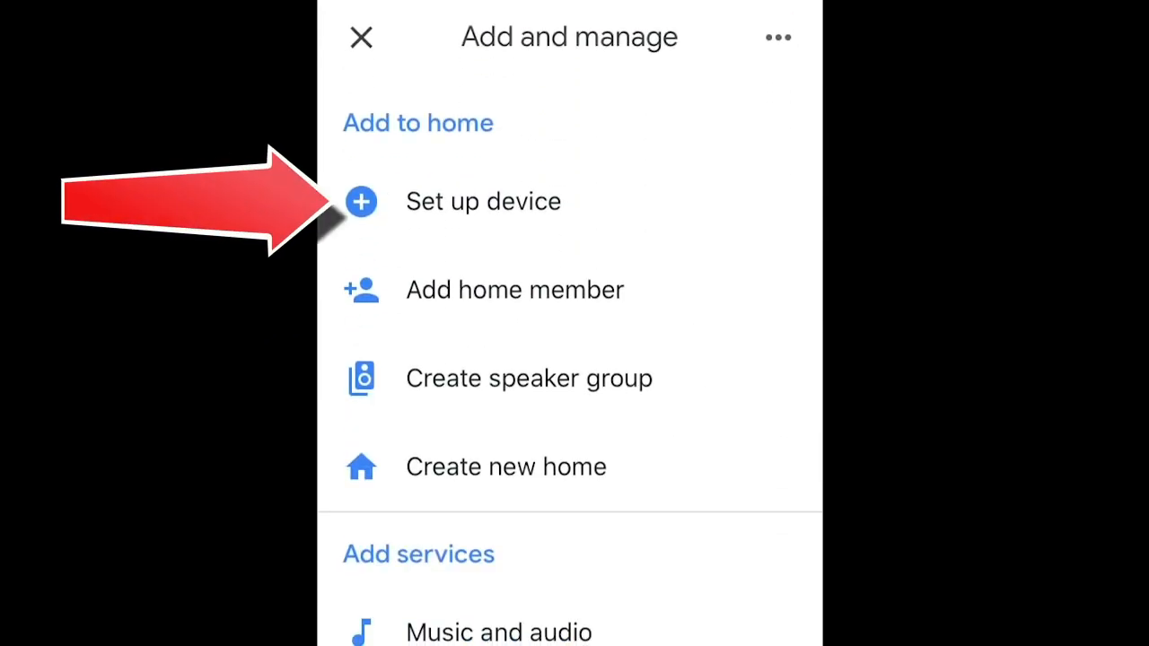
pyautogui.click(483, 201)
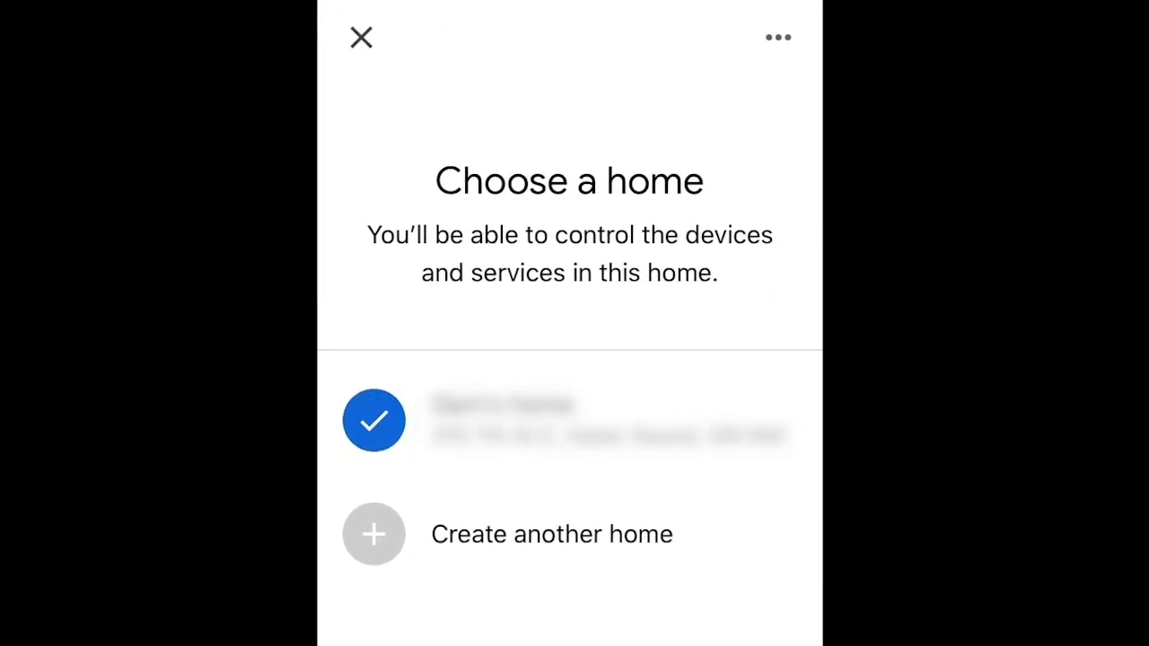
# Step: Confirm the existing home and choose the Chromecast from the nearby devices
pyautogui.click(373, 420)
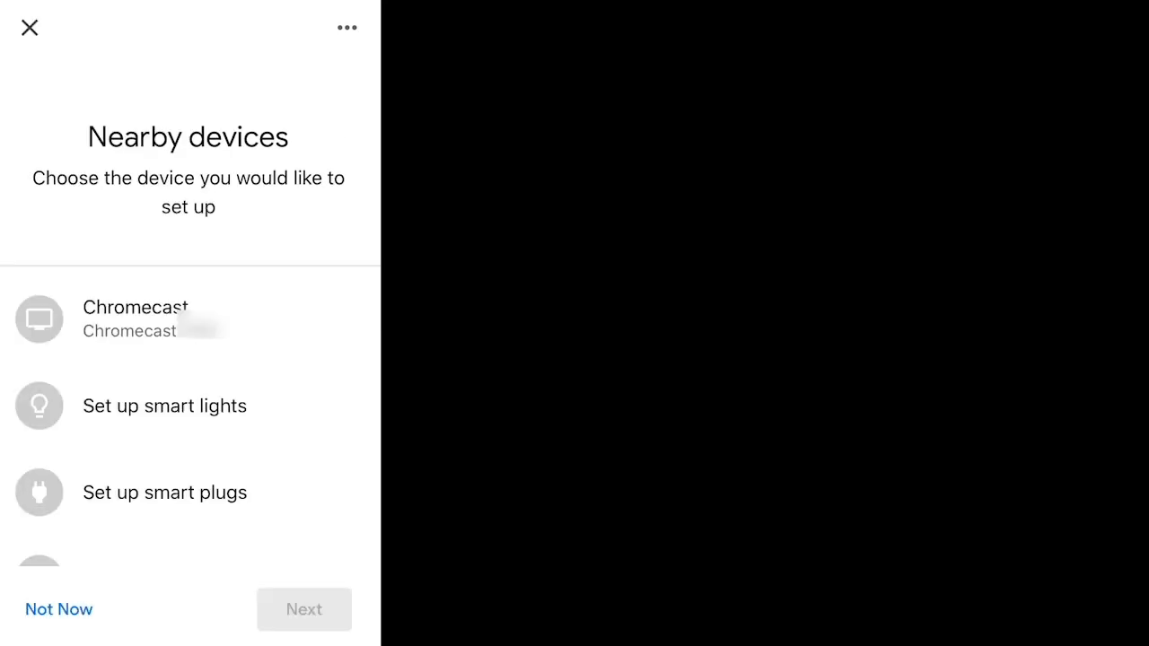
pyautogui.click(39, 320)
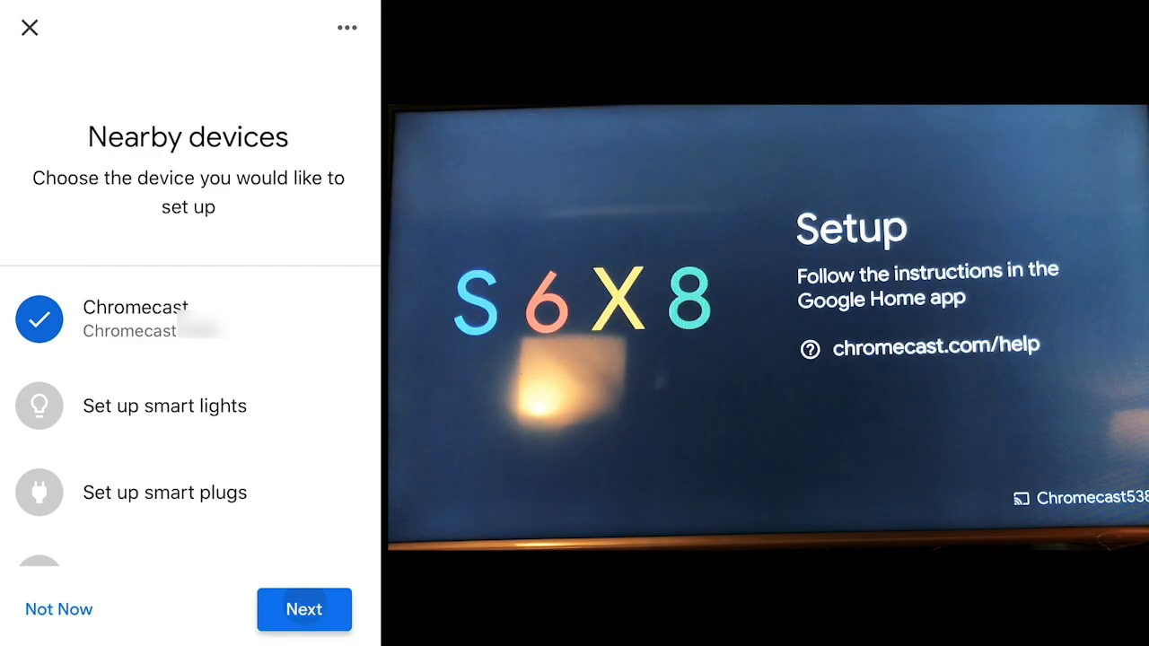
# Step: Proceed with Chromecast setup and confirm code S6X8 matches the TV
pyautogui.click(305, 610)
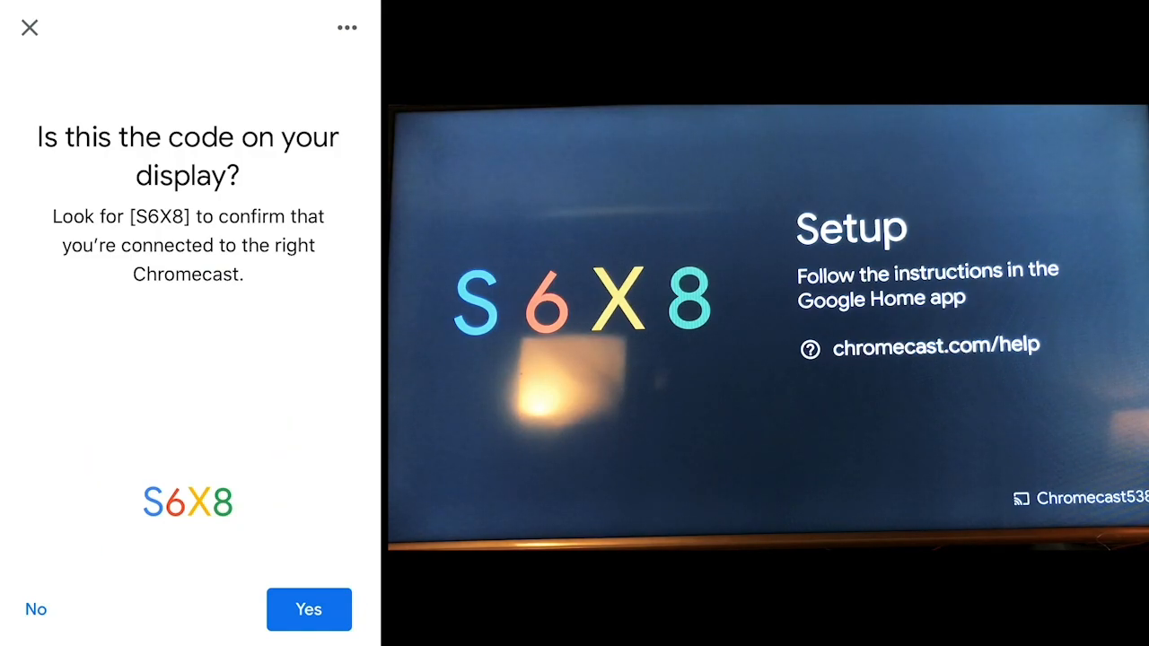
pyautogui.click(309, 610)
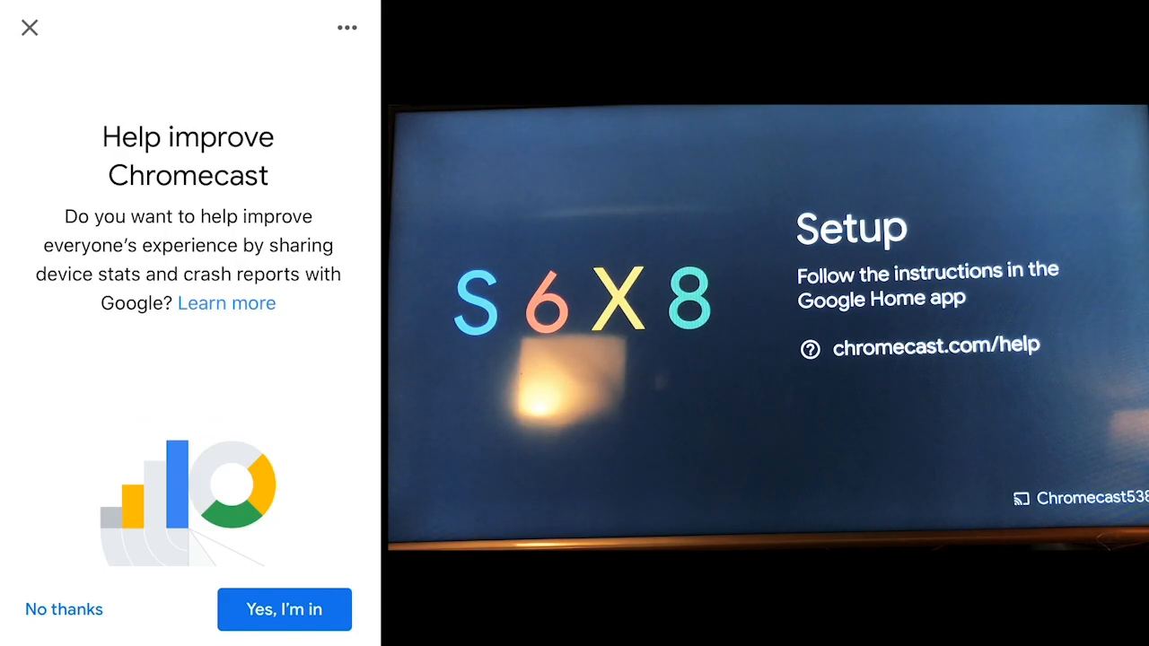
# Step: Answer the Help improve Chromecast prompt and place the Chromecast in the Living Room
pyautogui.click(284, 610)
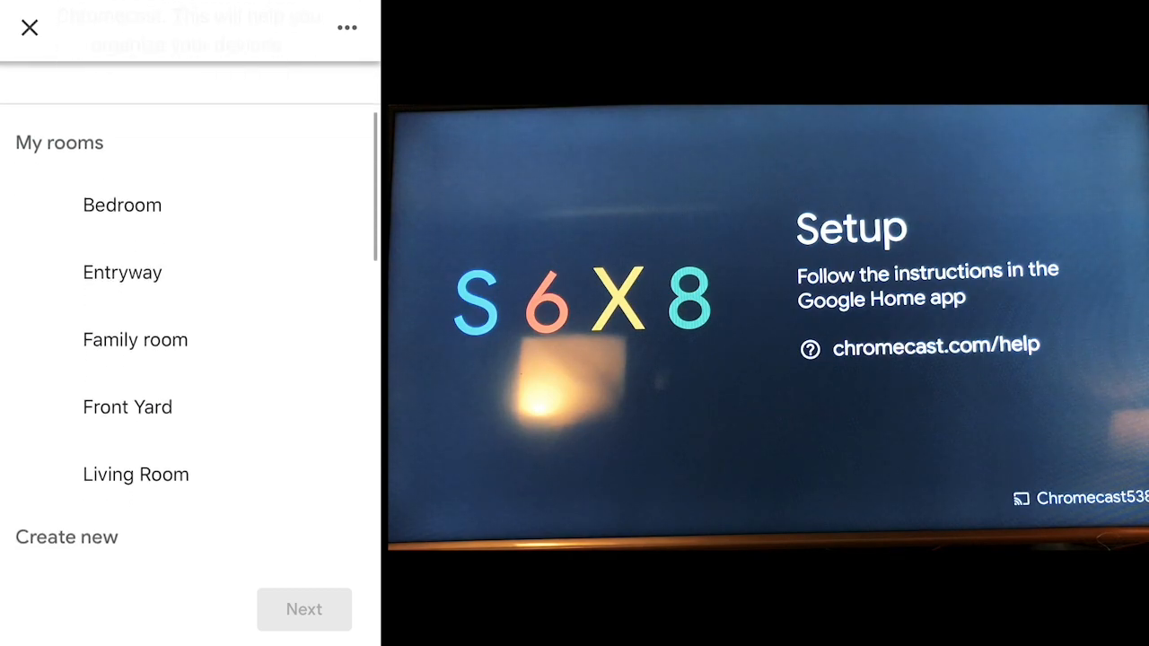
pyautogui.click(136, 474)
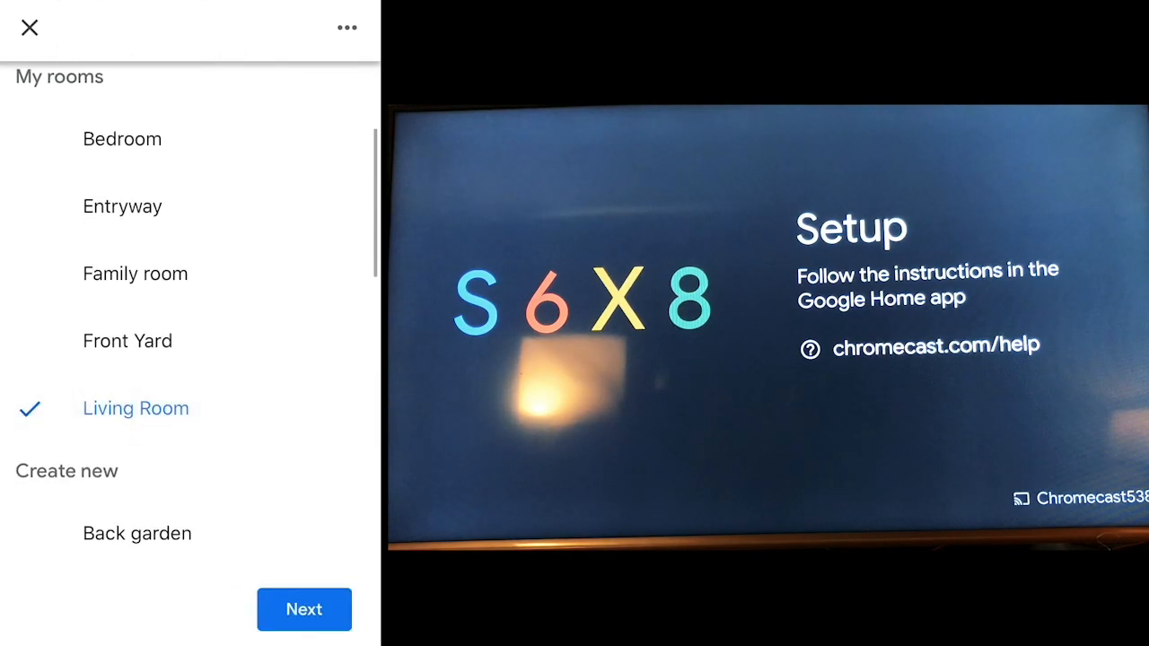
pyautogui.click(304, 610)
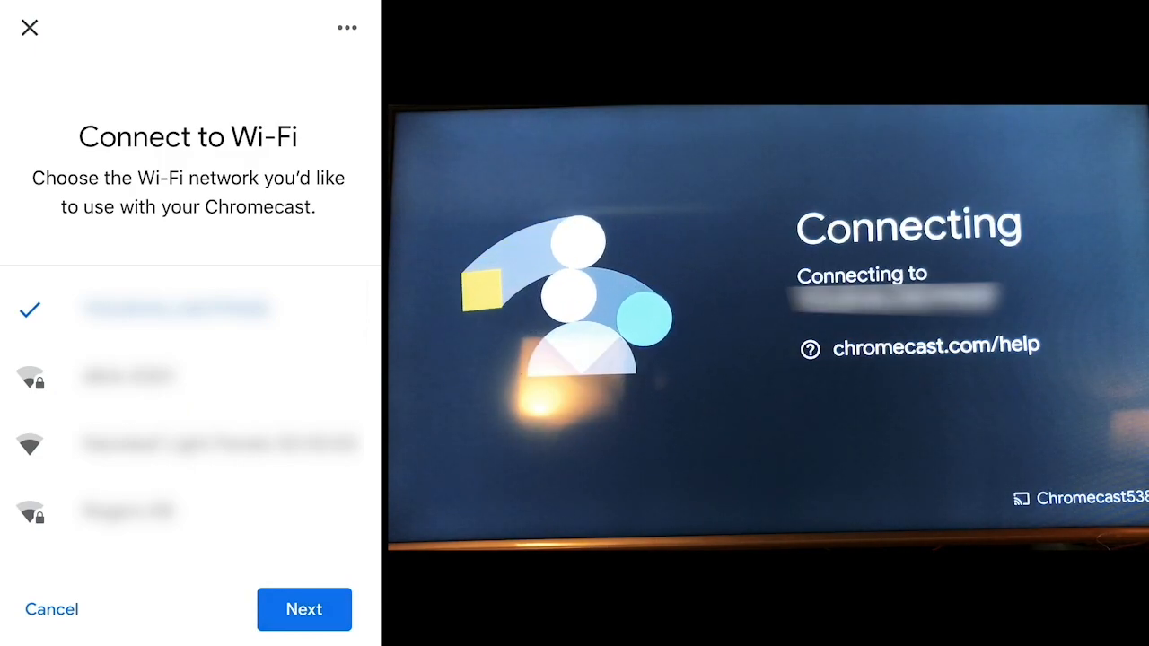
# Step: Connect the Chromecast to the checked Wi-Fi network and let it update to 100%
pyautogui.click(305, 610)
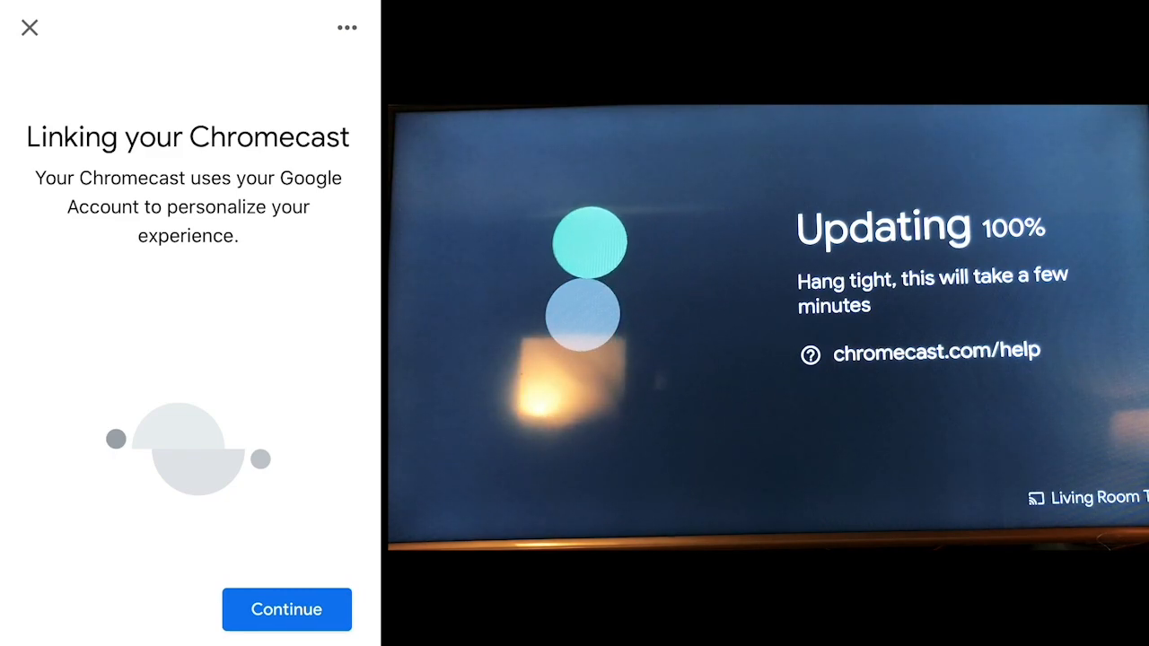
# Step: Continue linking the Chromecast to the Google account until the Almost done review
pyautogui.click(287, 610)
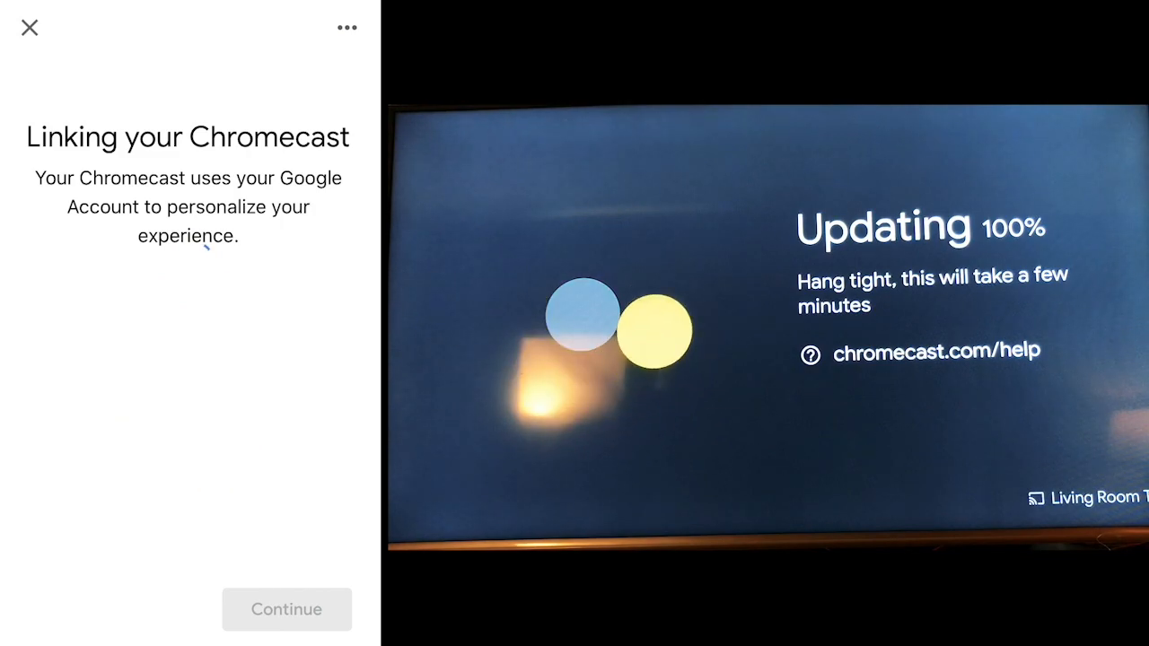
pyautogui.click(287, 609)
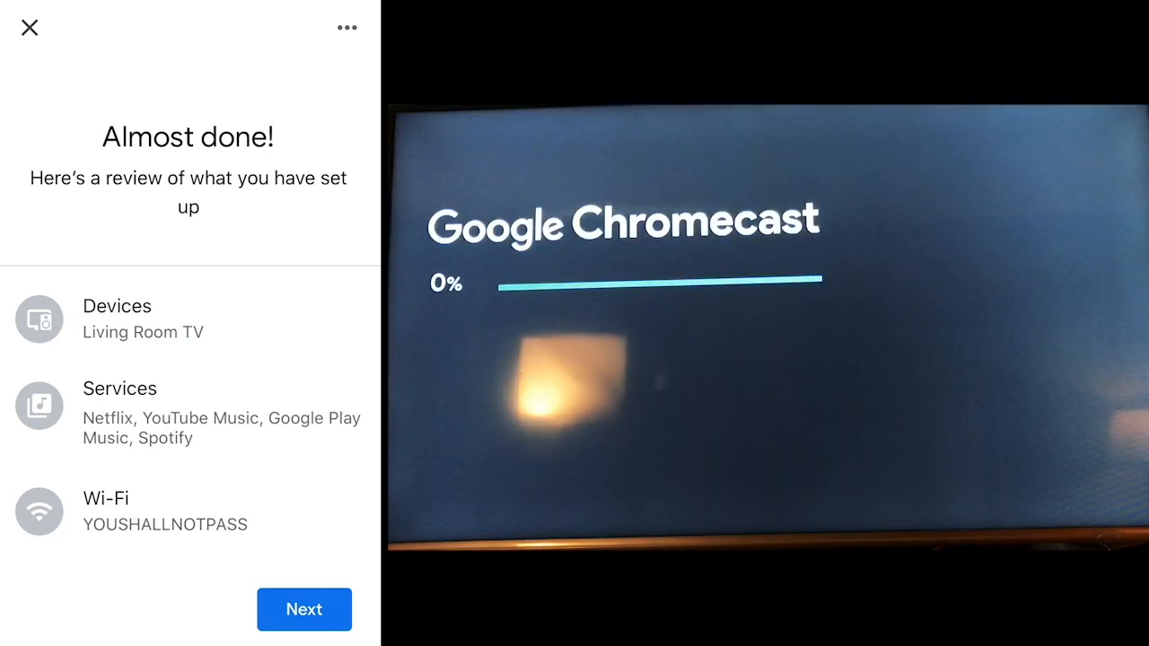
# Step: Accept the Almost done review for the Living Room TV
pyautogui.click(304, 610)
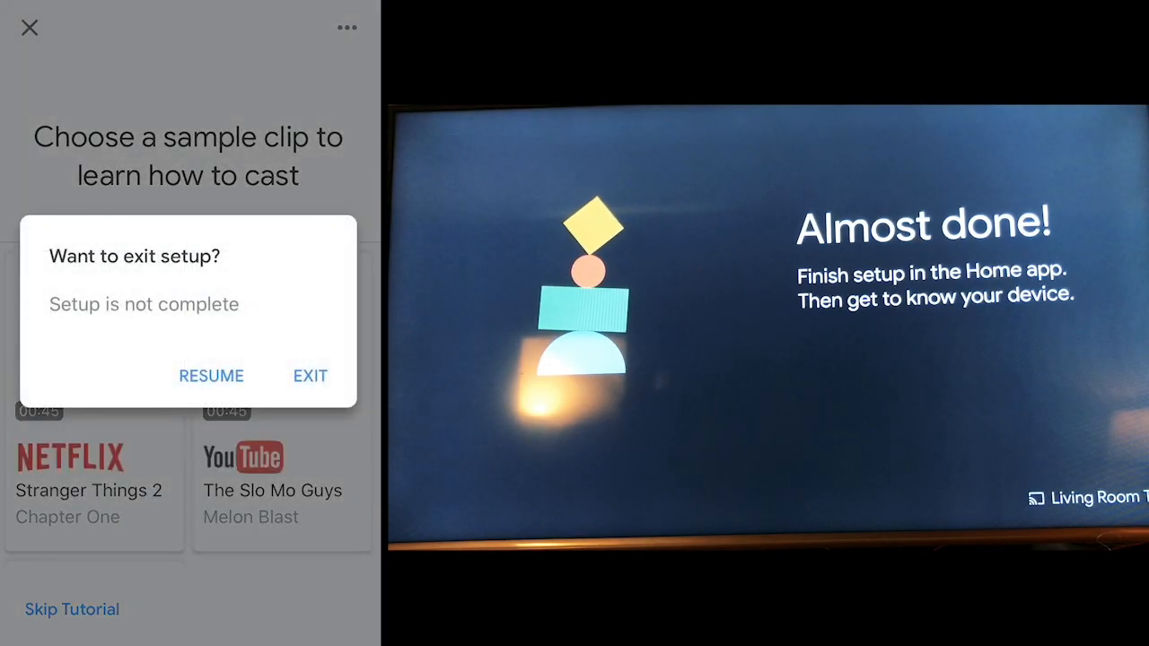
# Step: Resume setup instead of exiting, skip the sample clips and finish the tutorial
pyautogui.click(212, 375)
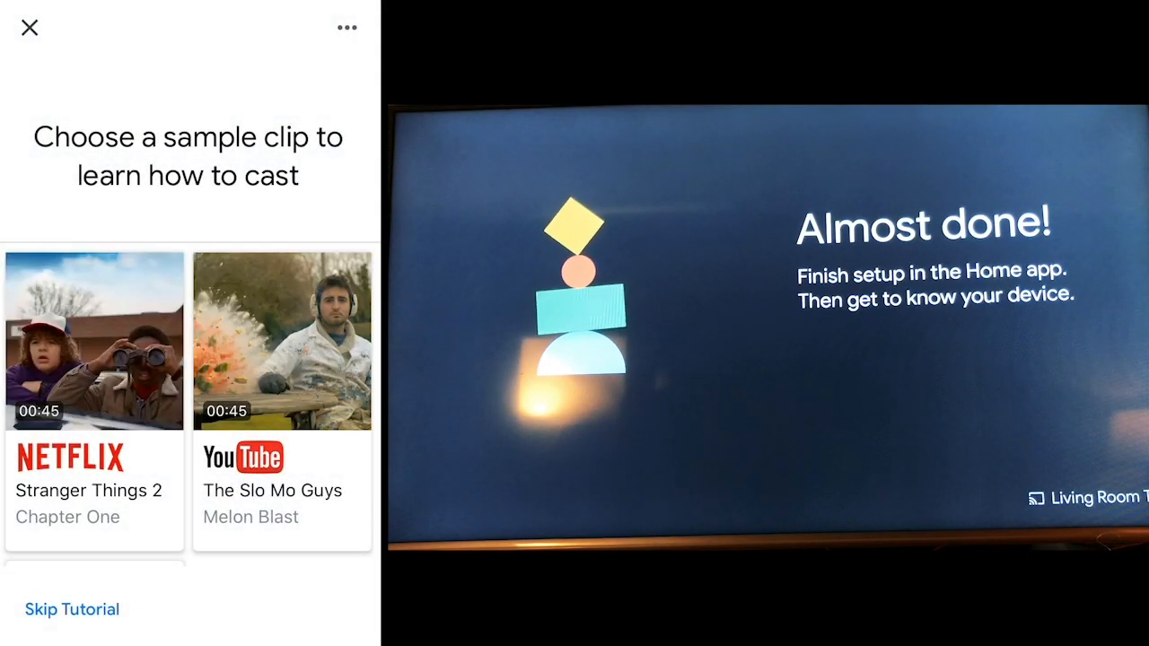
pyautogui.scroll(-3)
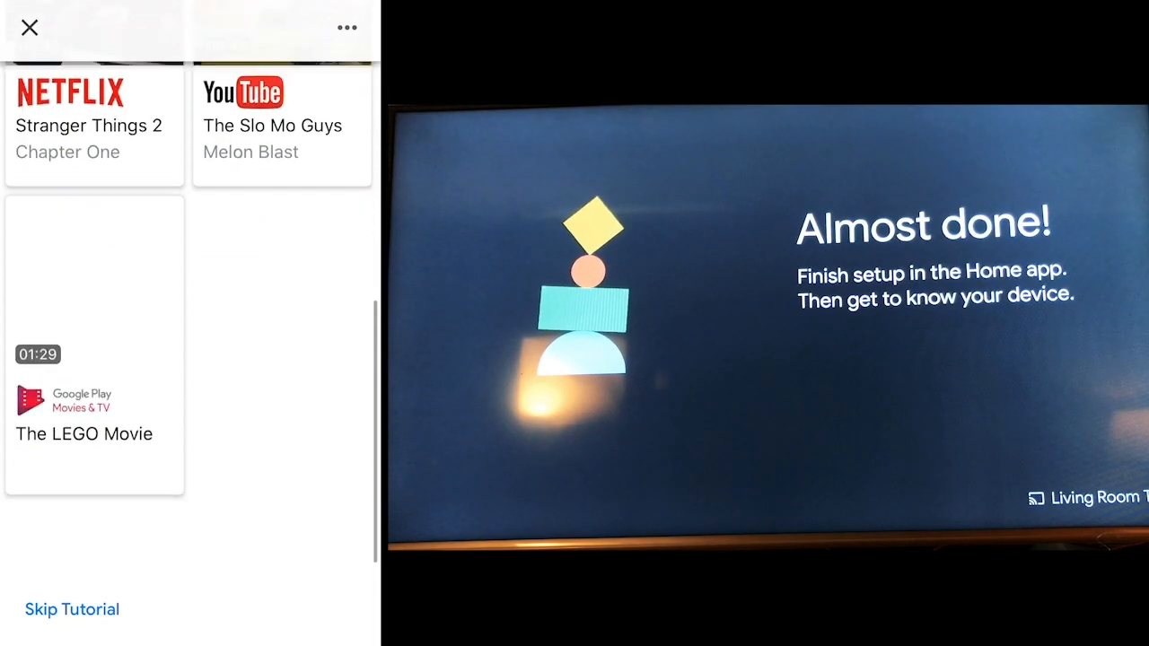
pyautogui.click(71, 609)
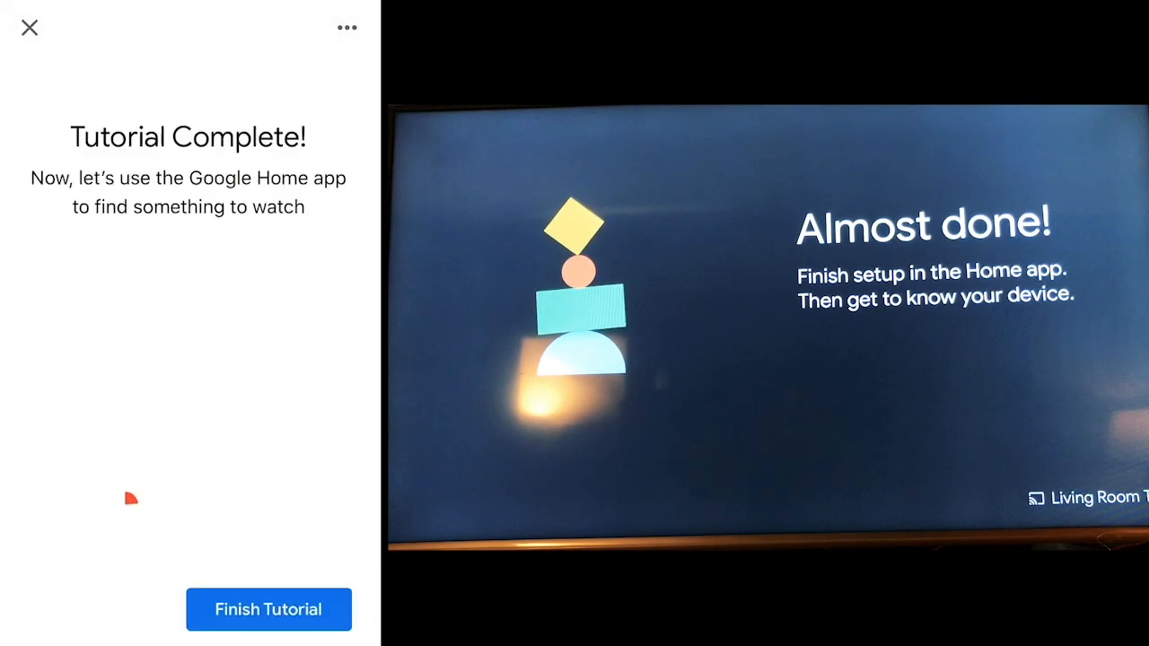
pyautogui.click(268, 610)
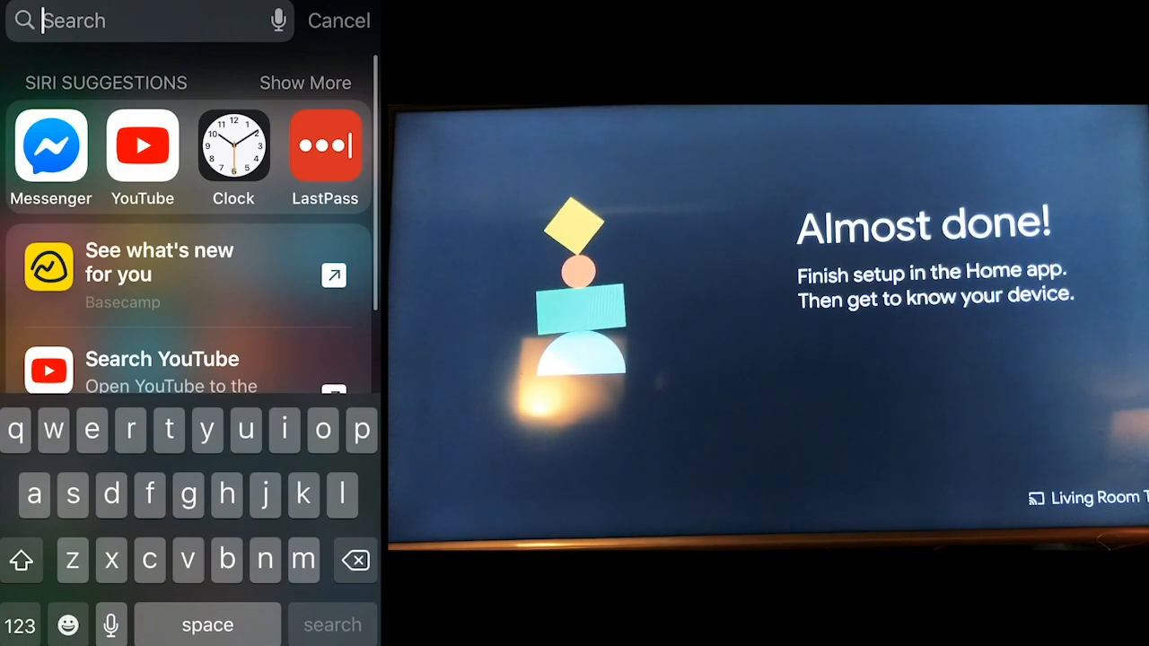
# Step: Search Spotlight for "di" and launch the Disney+ app
pyautogui.write('d')
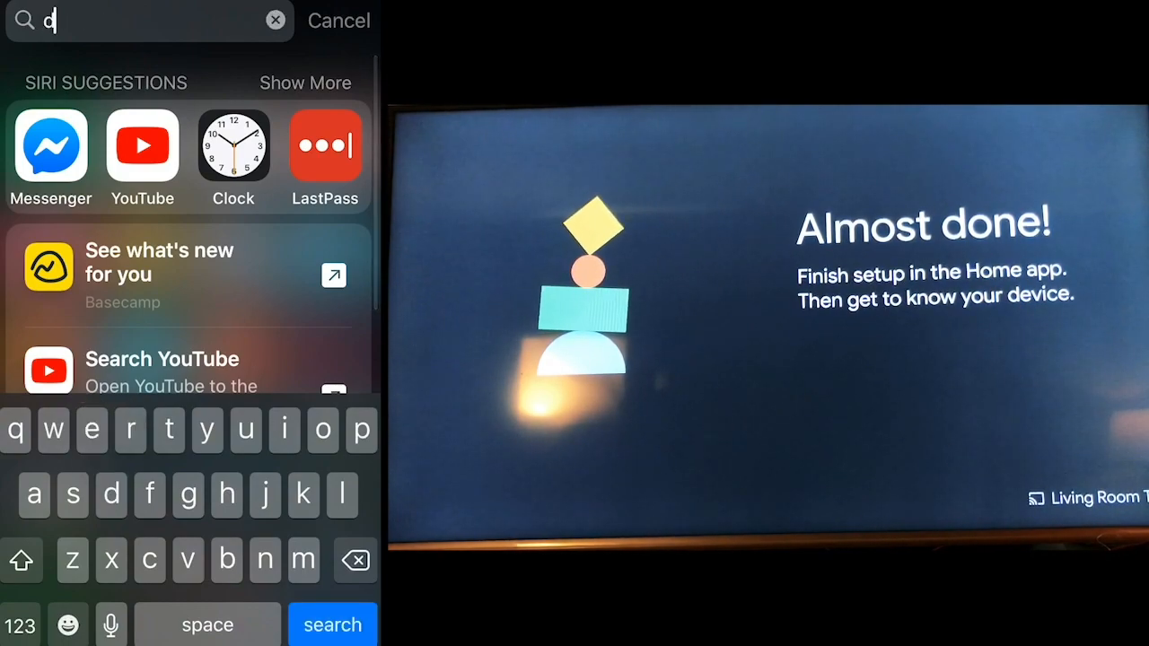
pyautogui.write('i')
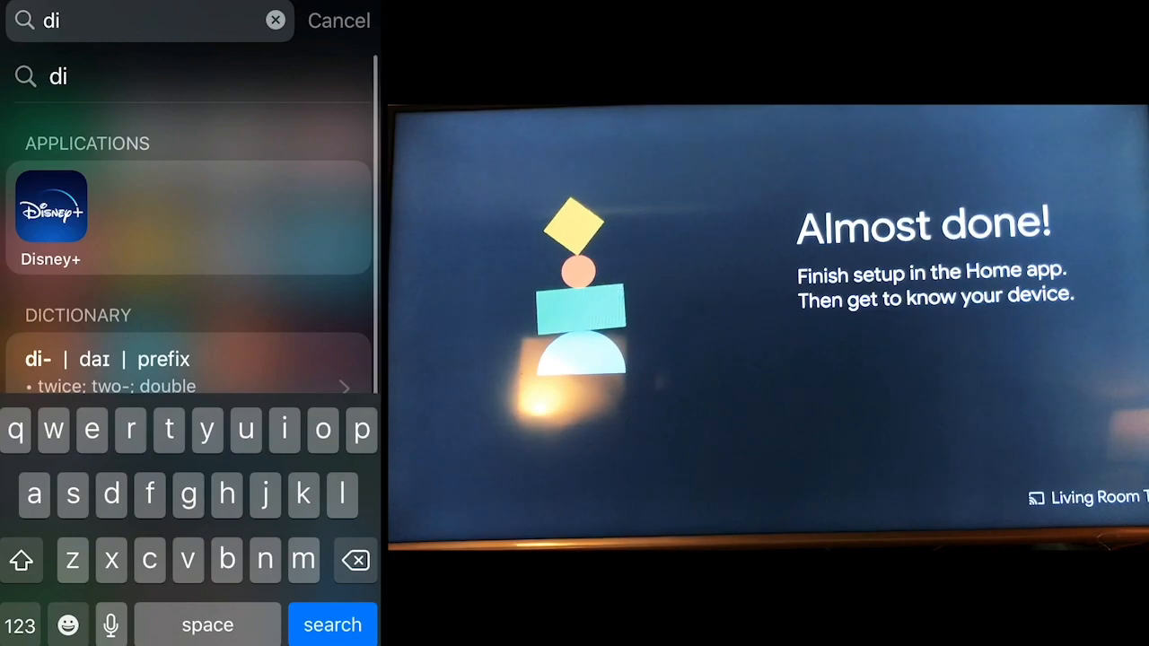
pyautogui.click(337, 20)
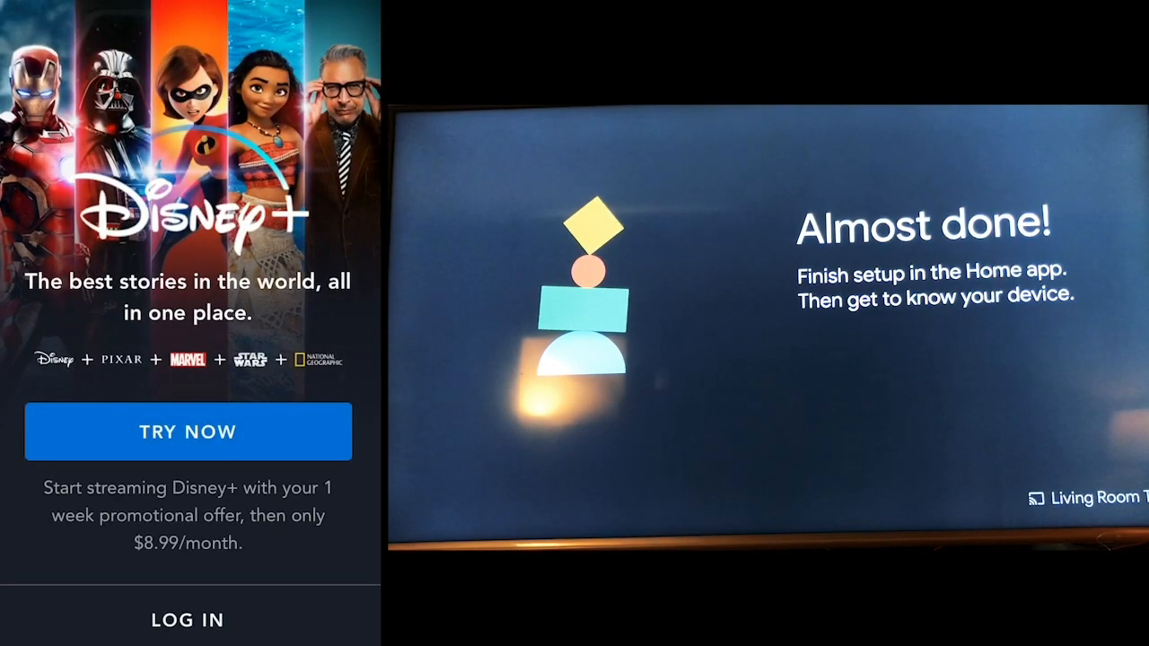
# Step: Log in to Disney+ with the account email and password to reach the home screen
pyautogui.click(187, 619)
pyautogui.write('hello@gemwebb.')
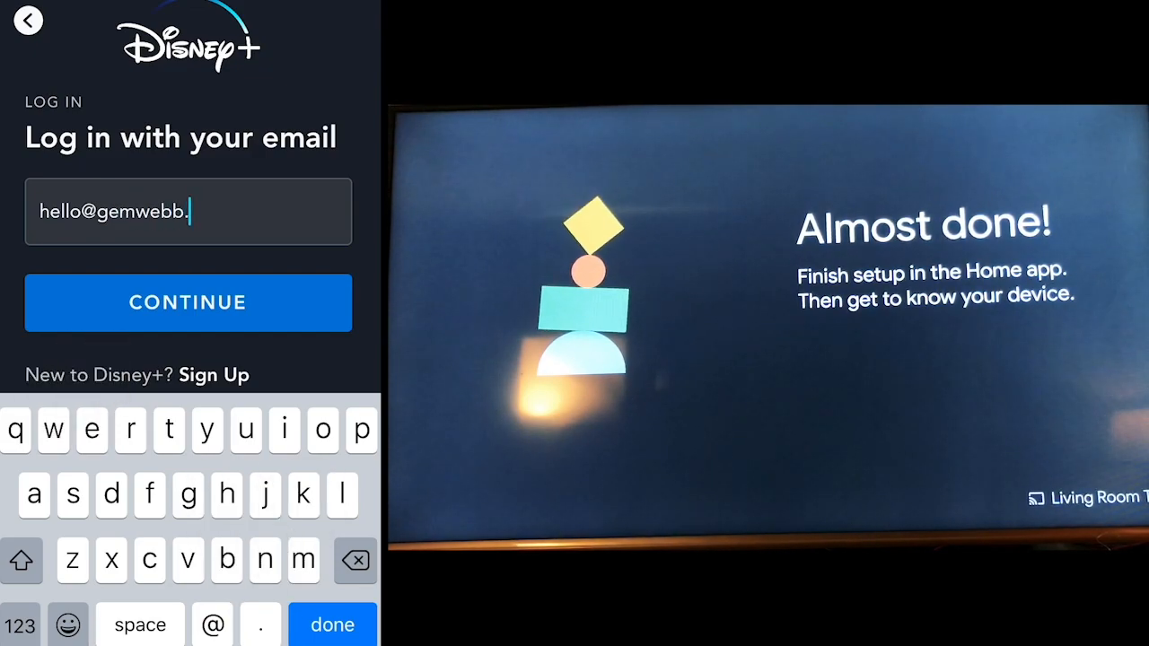
pyautogui.click(186, 302)
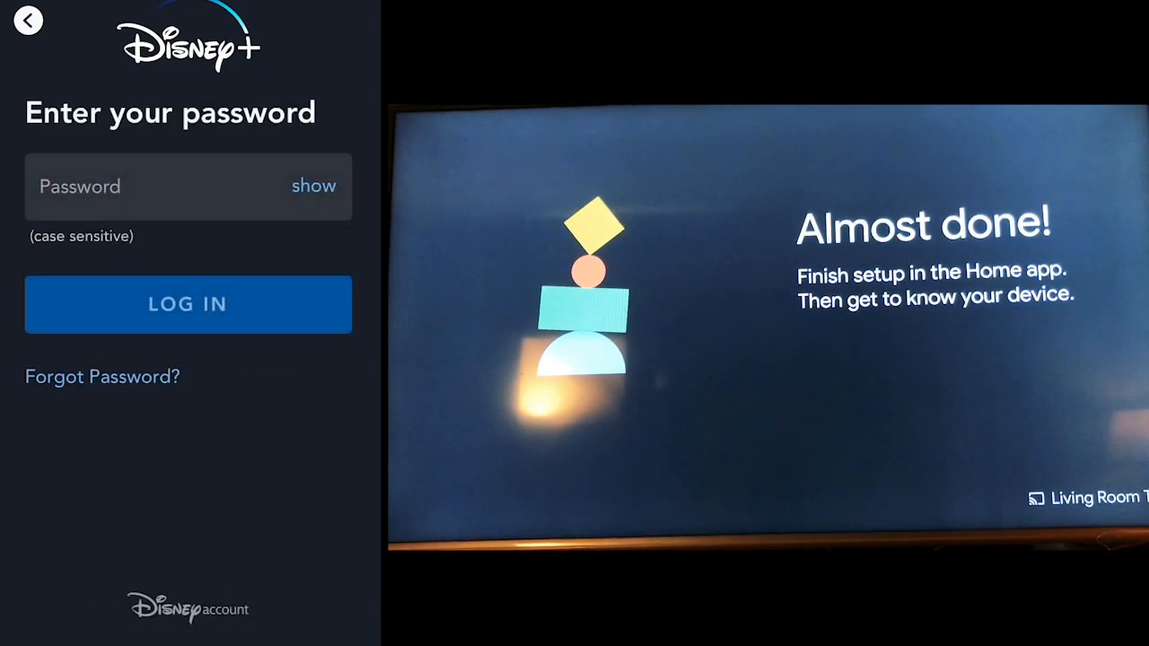
pyautogui.click(180, 186)
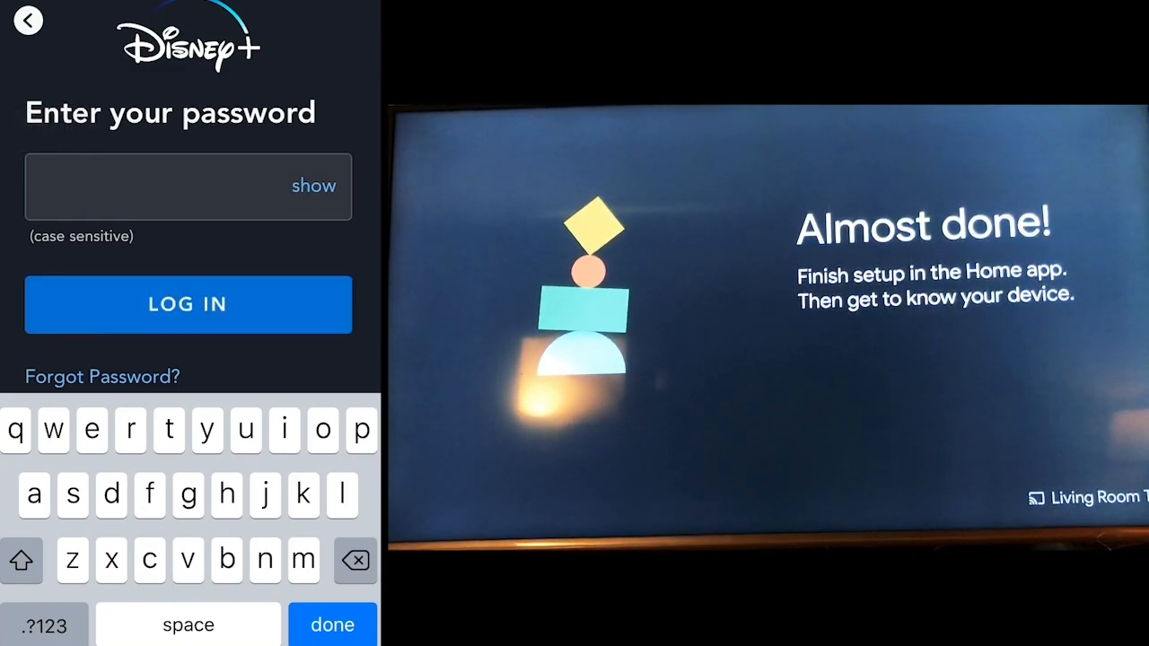
pyautogui.click(186, 306)
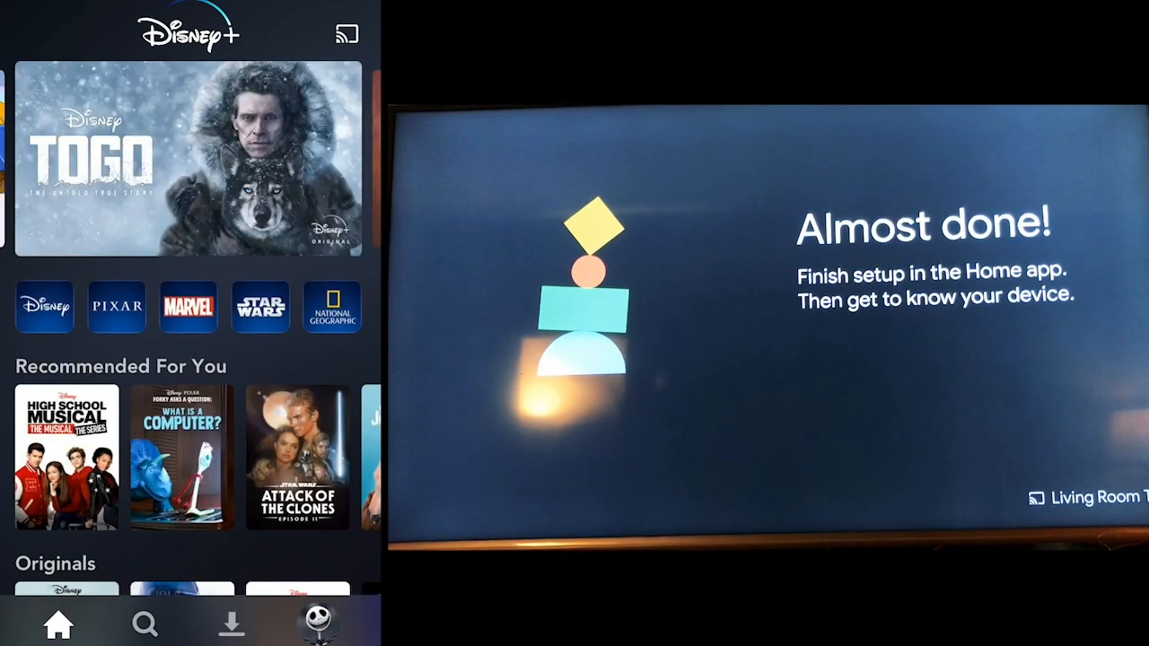
# Step: Select the Togo banner and play it, casting the film to the connected Chromecast
pyautogui.click(189, 158)
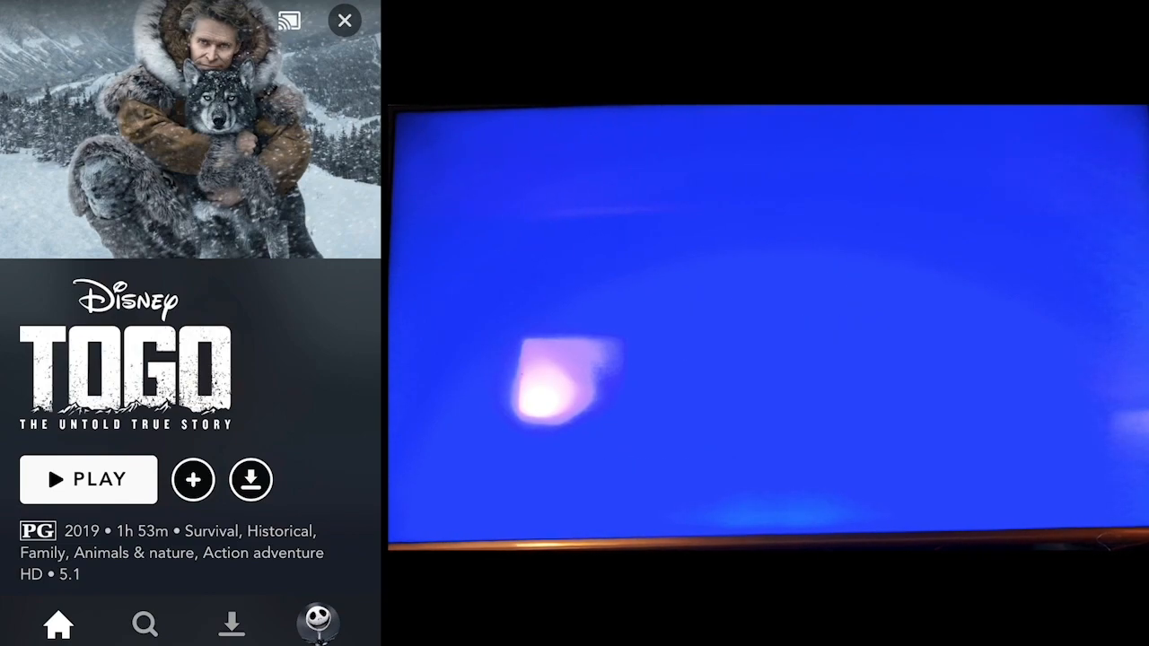
pyautogui.click(88, 477)
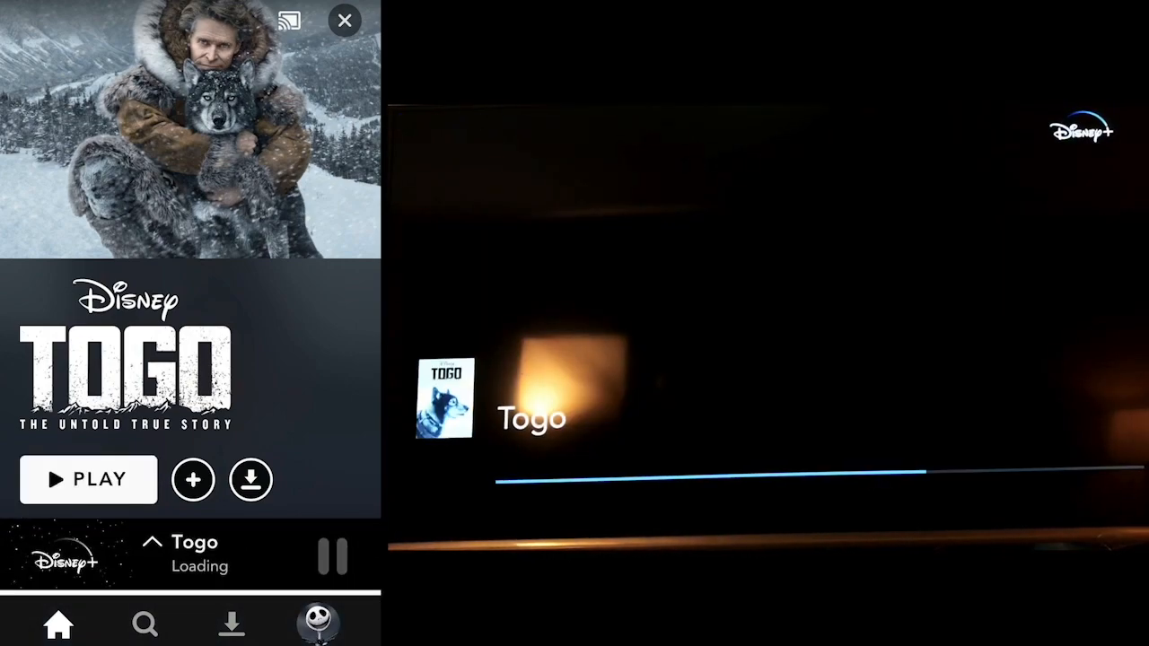